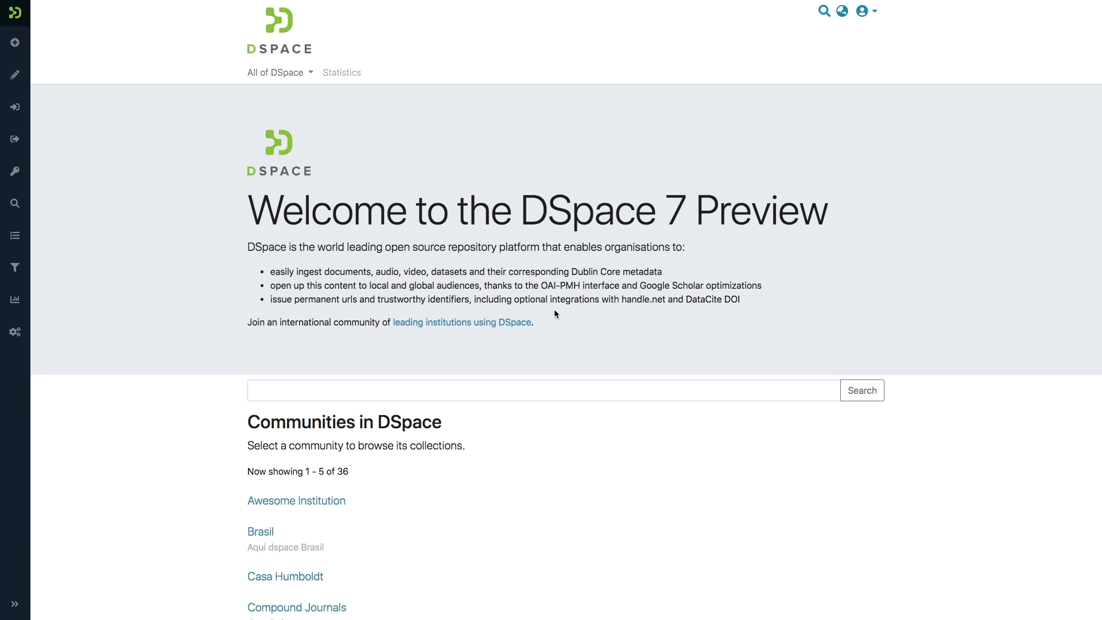
pyautogui.moveTo(86, 454)
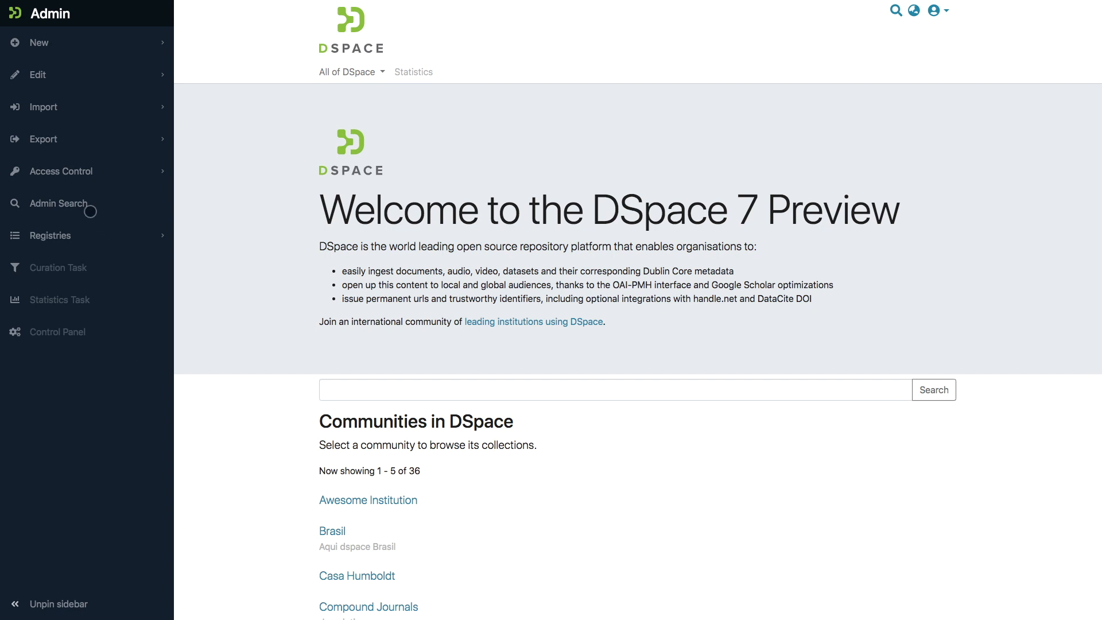
# Search Admin Search for 'test' (57 results) and expand the Withdrawn filter showing 55 No / 2 Yes.
pyautogui.click(59, 203)
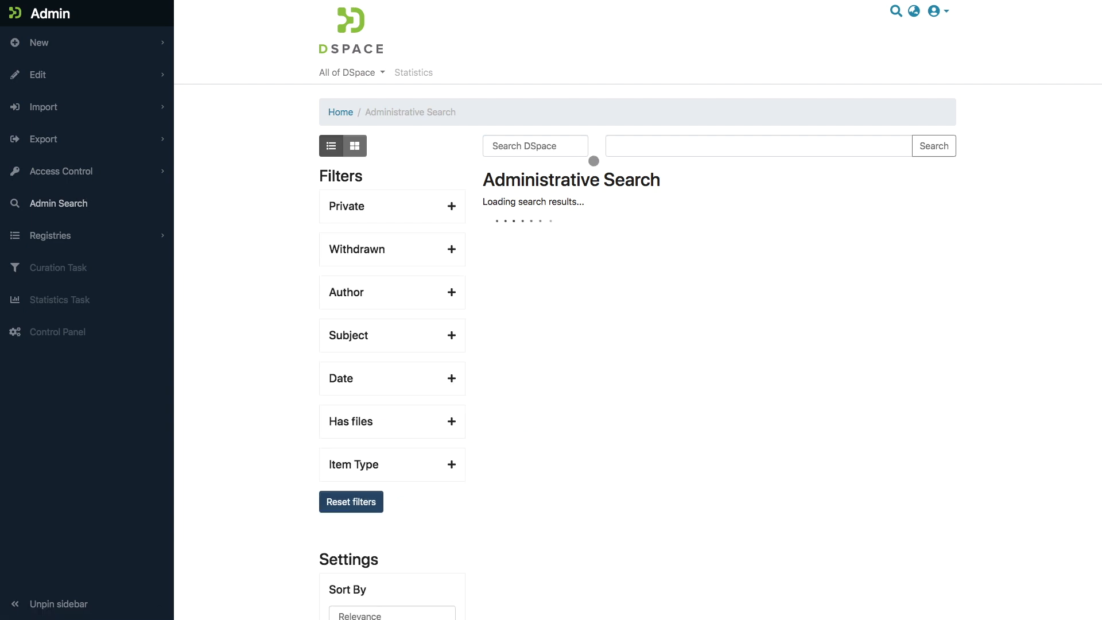
pyautogui.write('test')
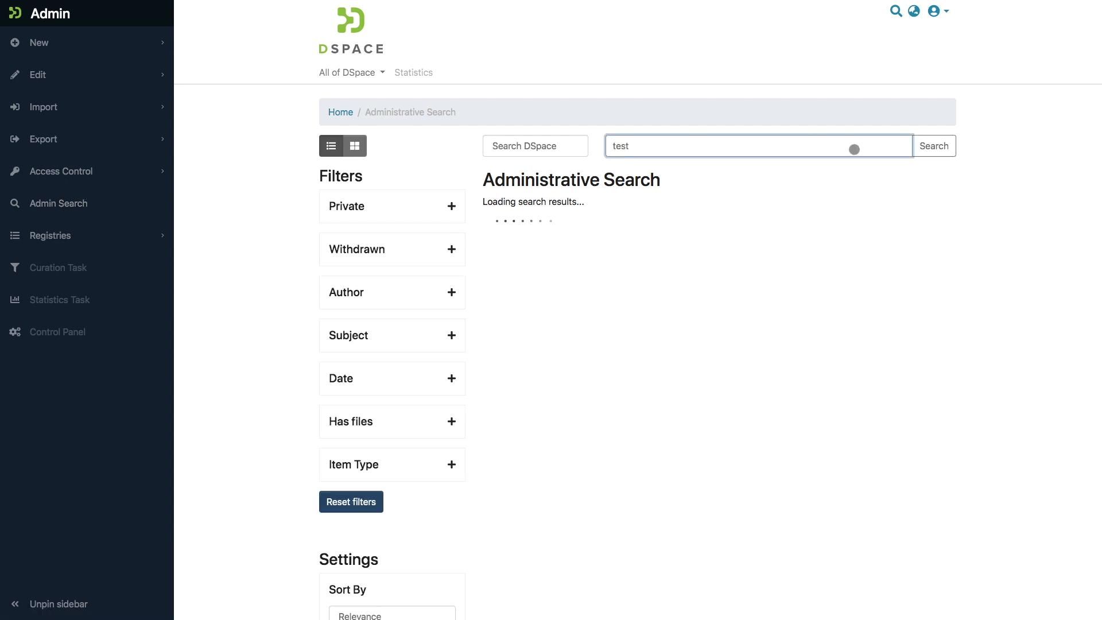
pyautogui.click(933, 145)
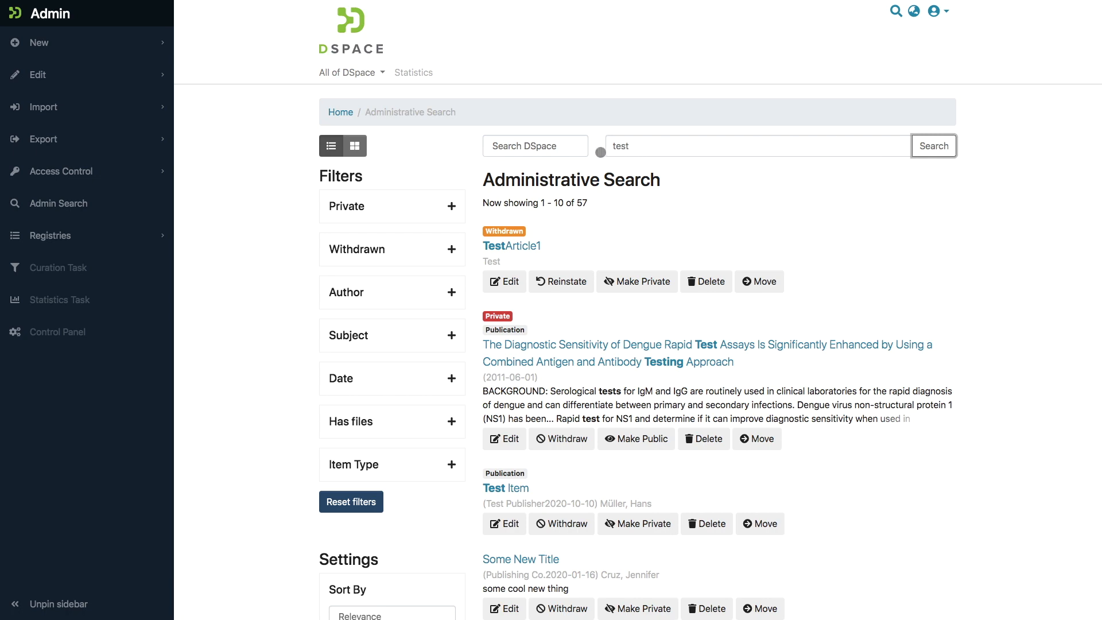
pyautogui.click(533, 146)
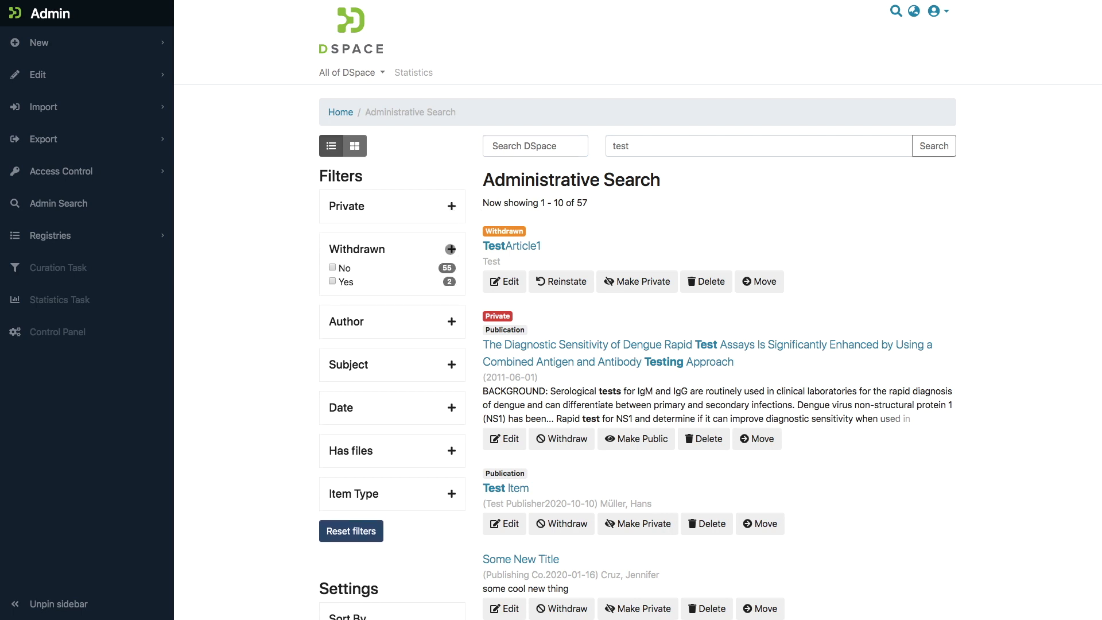
# Filter to the 2 private items via Private = Yes, then clear it to restore all 57 results.
pyautogui.click(451, 205)
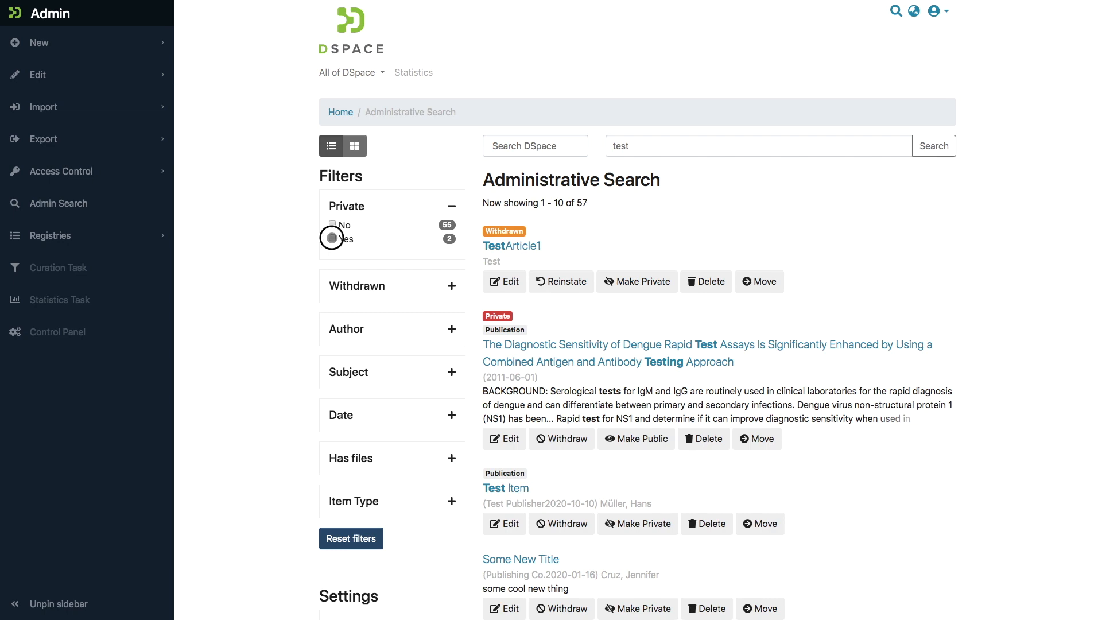
pyautogui.click(331, 238)
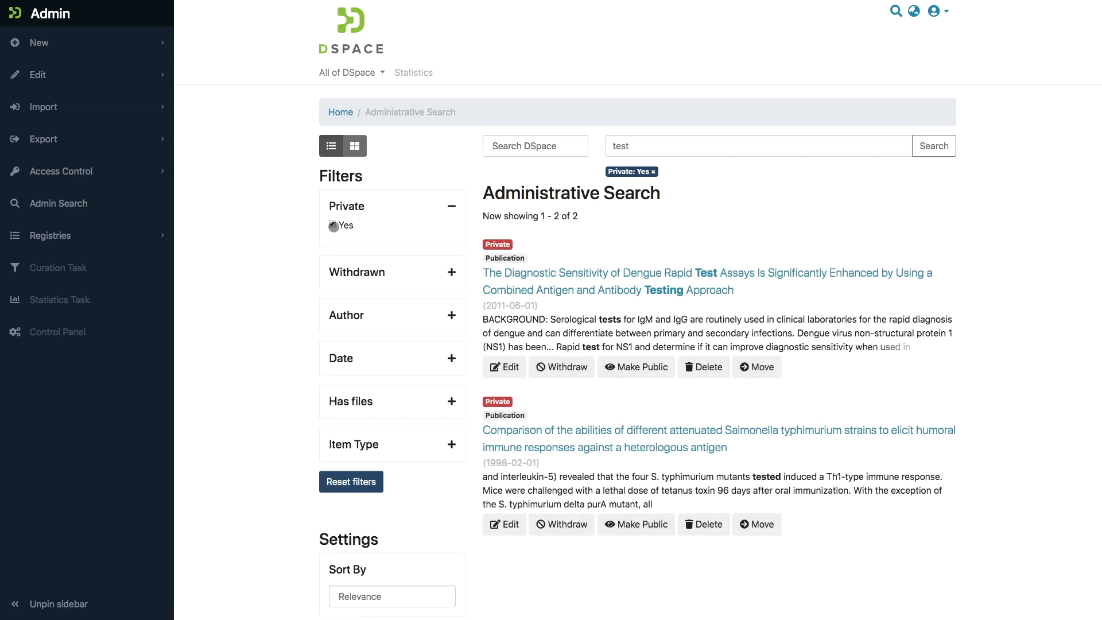
pyautogui.click(625, 171)
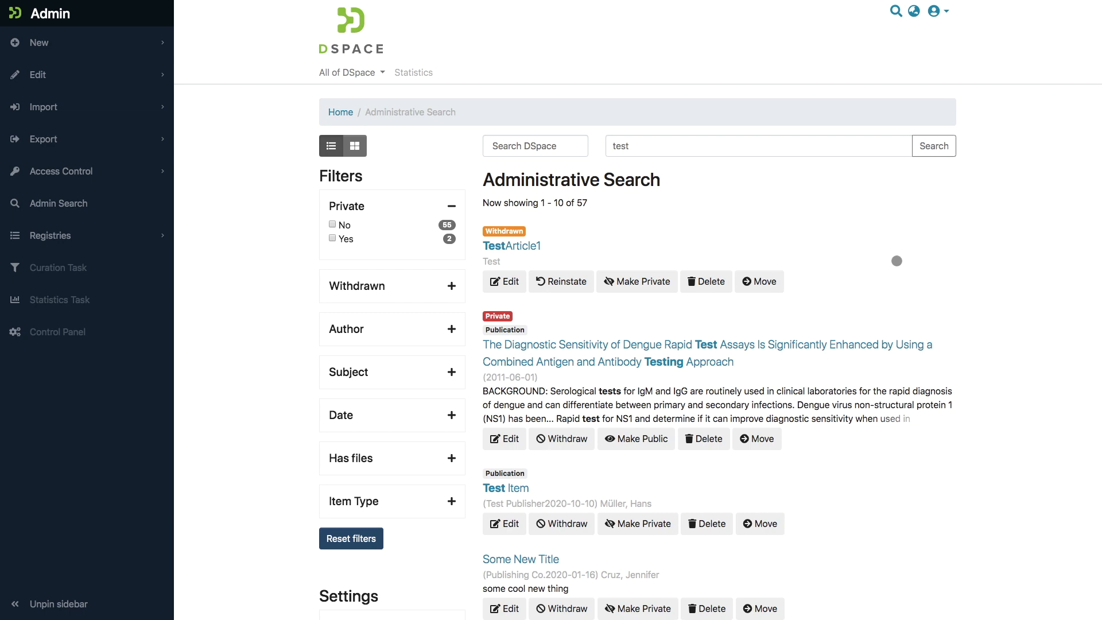
pyautogui.scroll(-3)
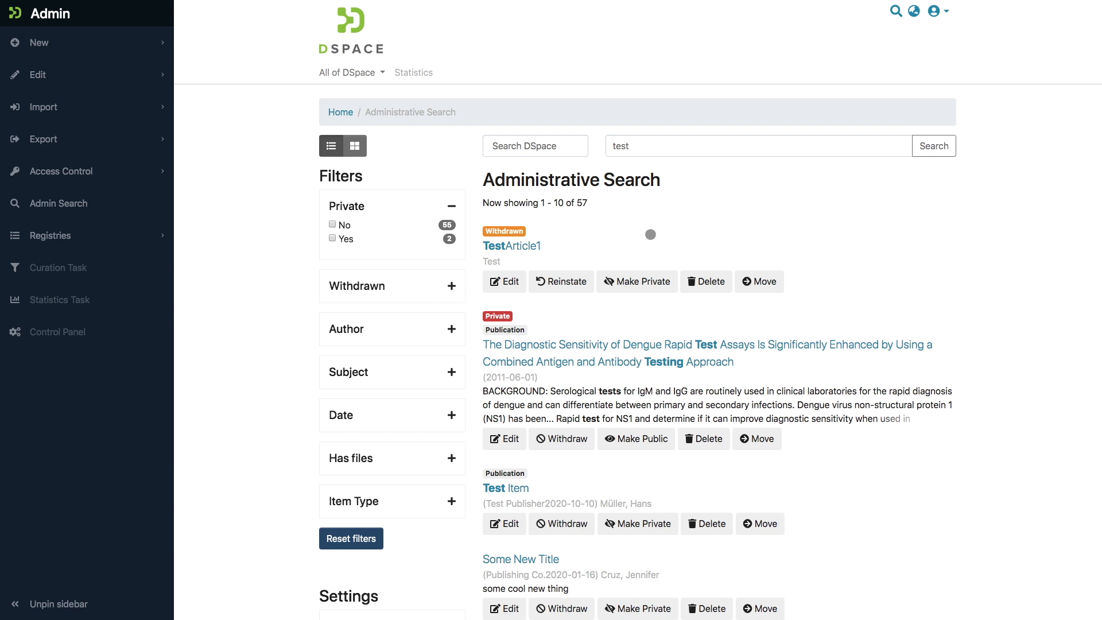
pyautogui.moveTo(575, 275)
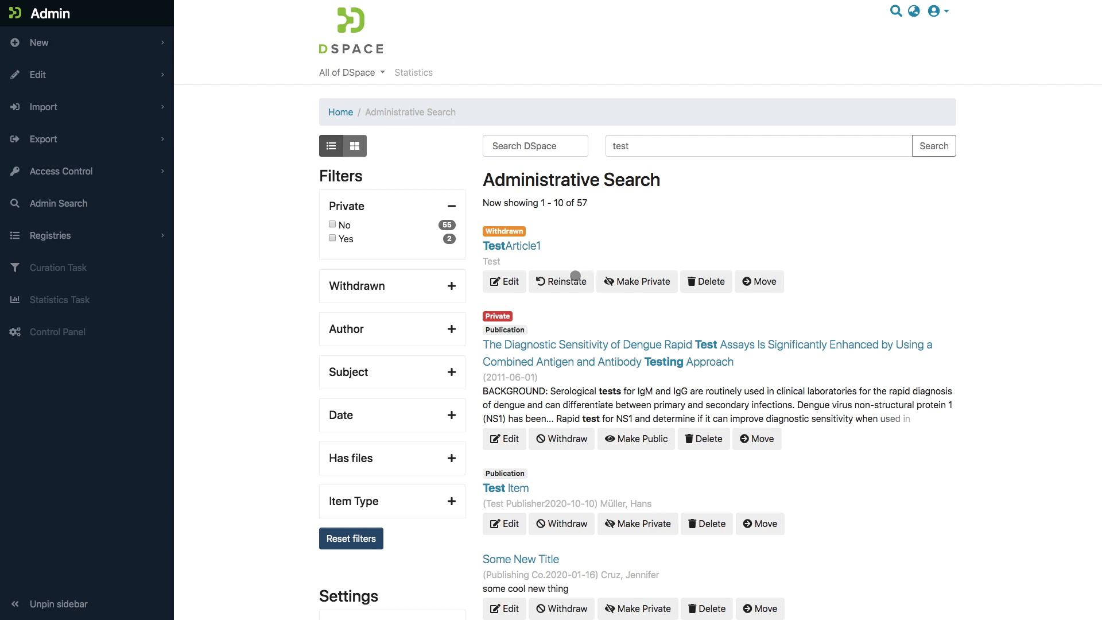